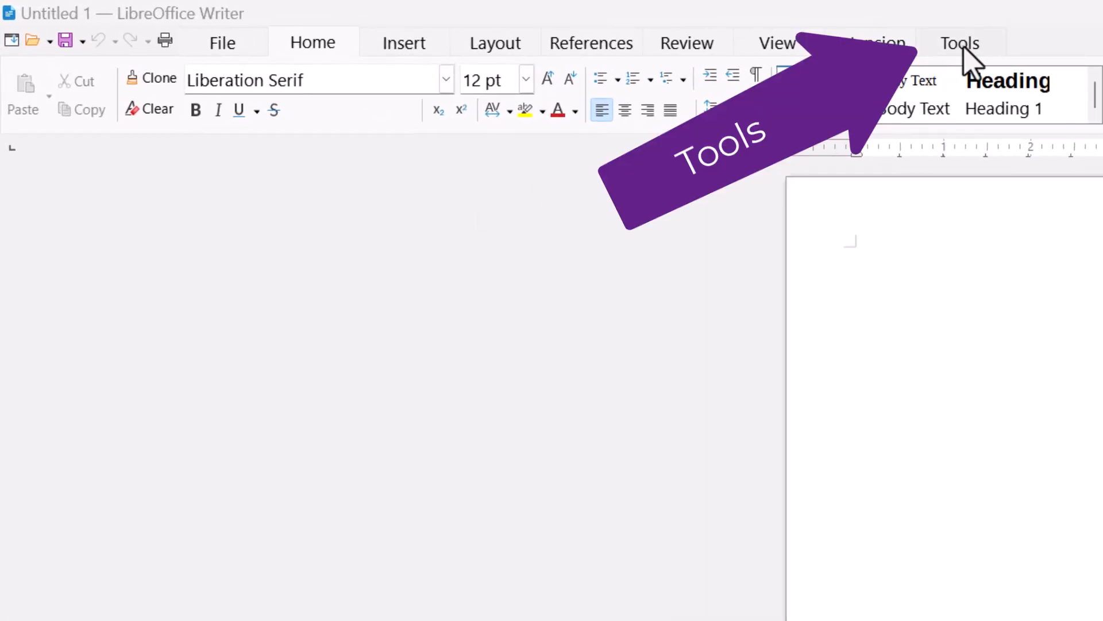
Open the Options dialog from the Tools menu
{"action": "left_click", "coordinate": [959, 43]}
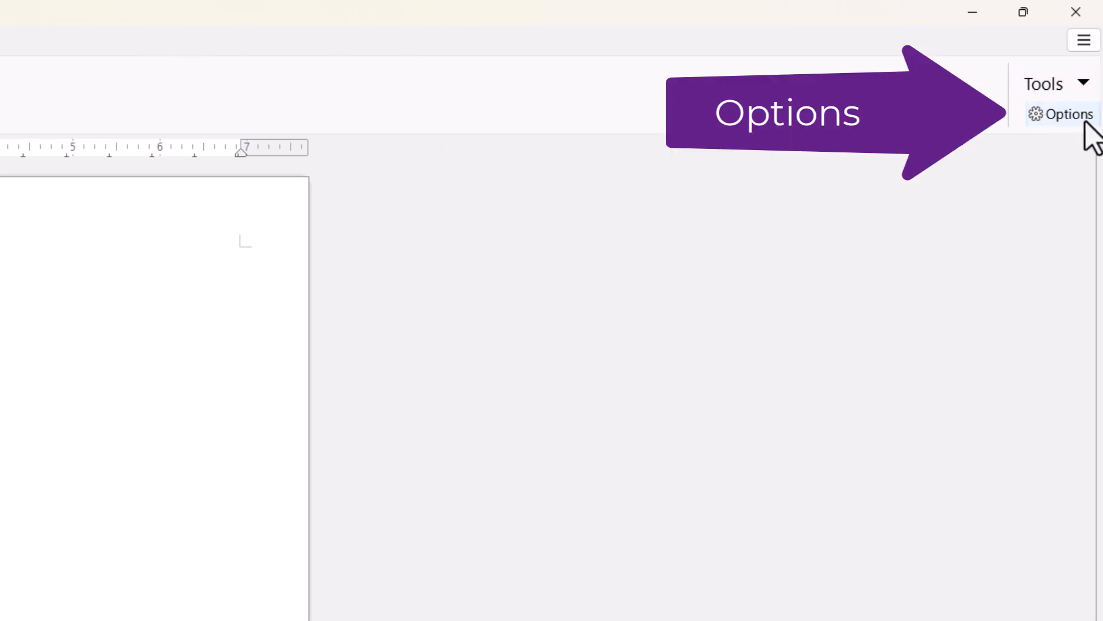
{"action": "mouse_move", "coordinate": [1062, 115]}
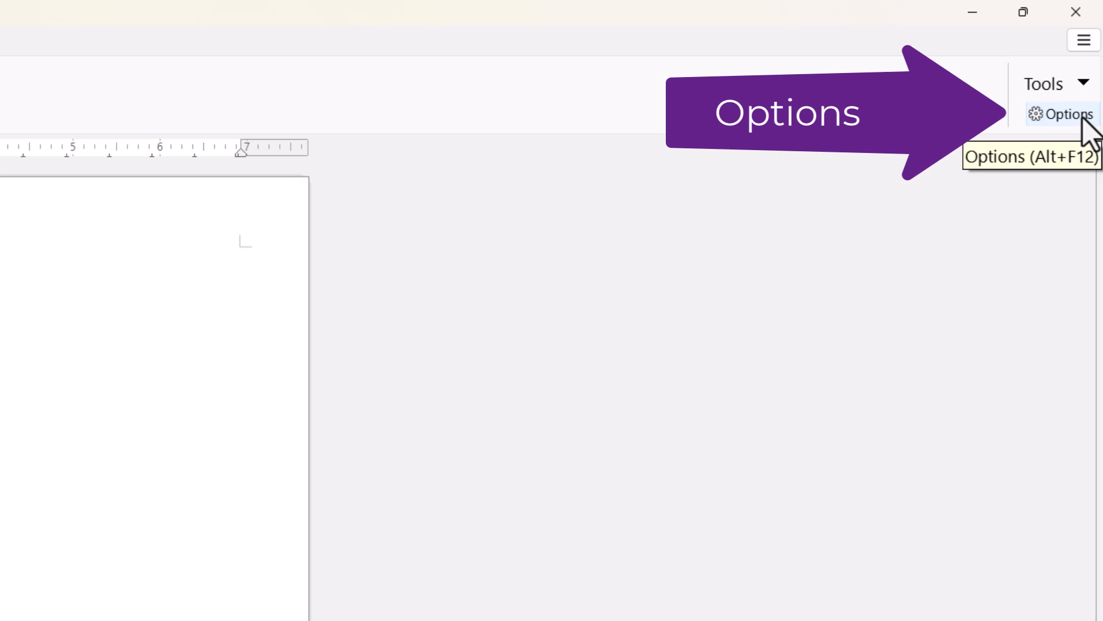
{"action": "left_click", "coordinate": [1066, 114]}
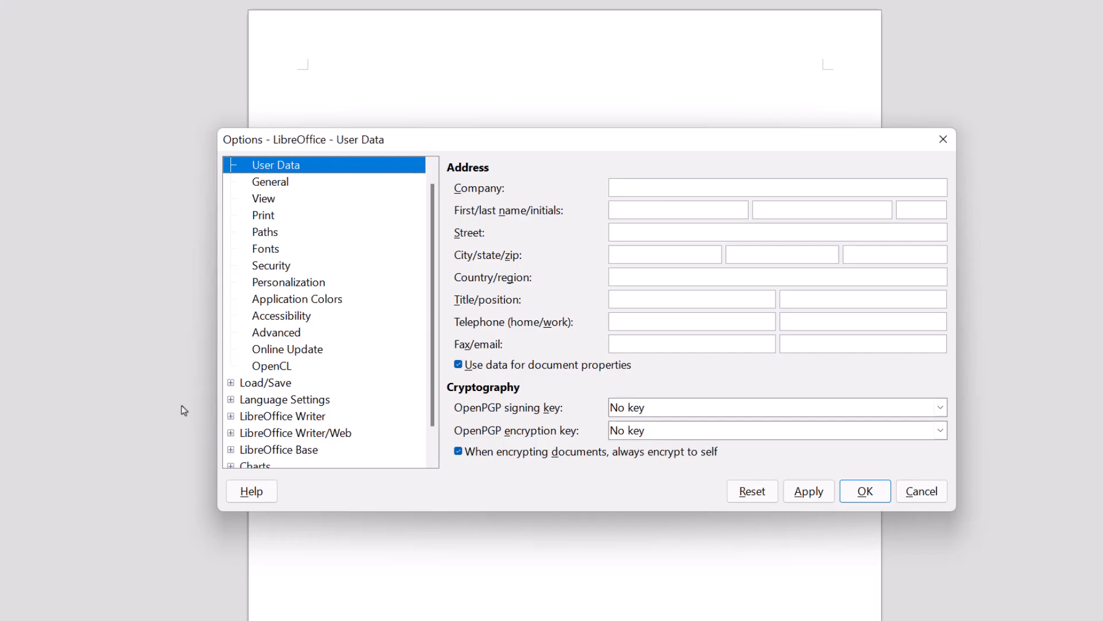
{"action": "mouse_move", "coordinate": [321, 159]}
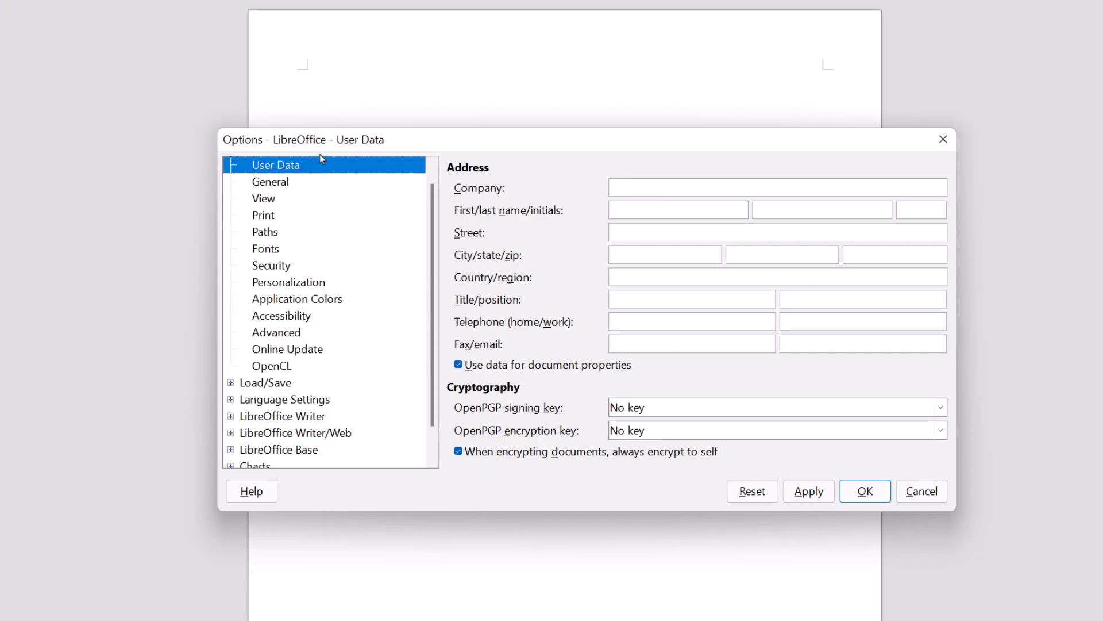
{"action": "mouse_move", "coordinate": [233, 390]}
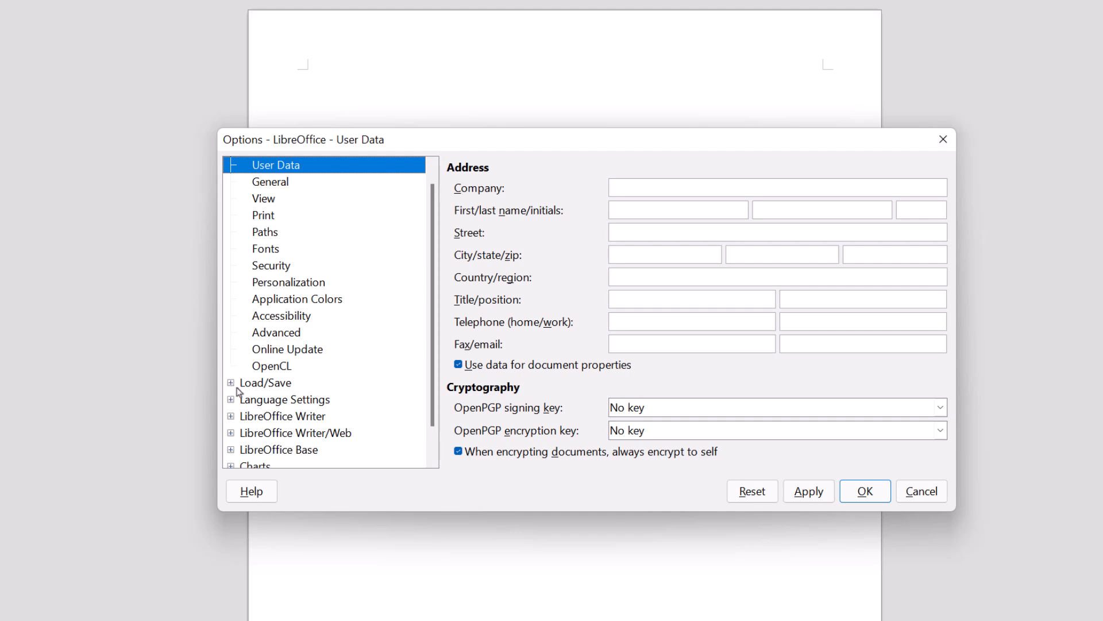
Show the Load/Save > General page in the Options tree
{"action": "left_click", "coordinate": [231, 383]}
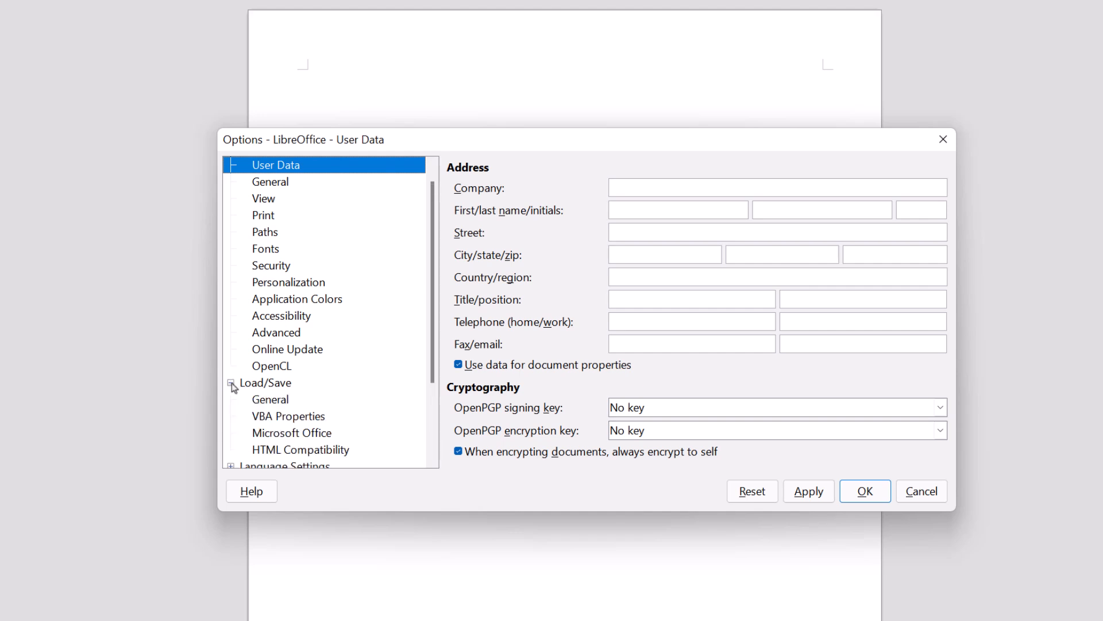
{"action": "left_click", "coordinate": [269, 399]}
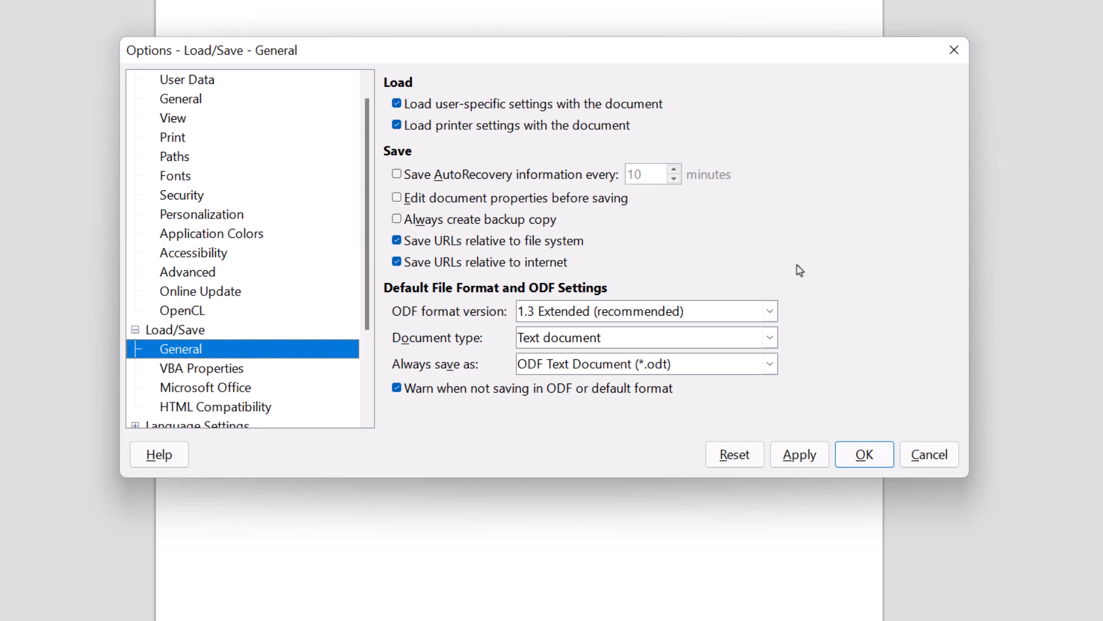
{"action": "mouse_move", "coordinate": [702, 342]}
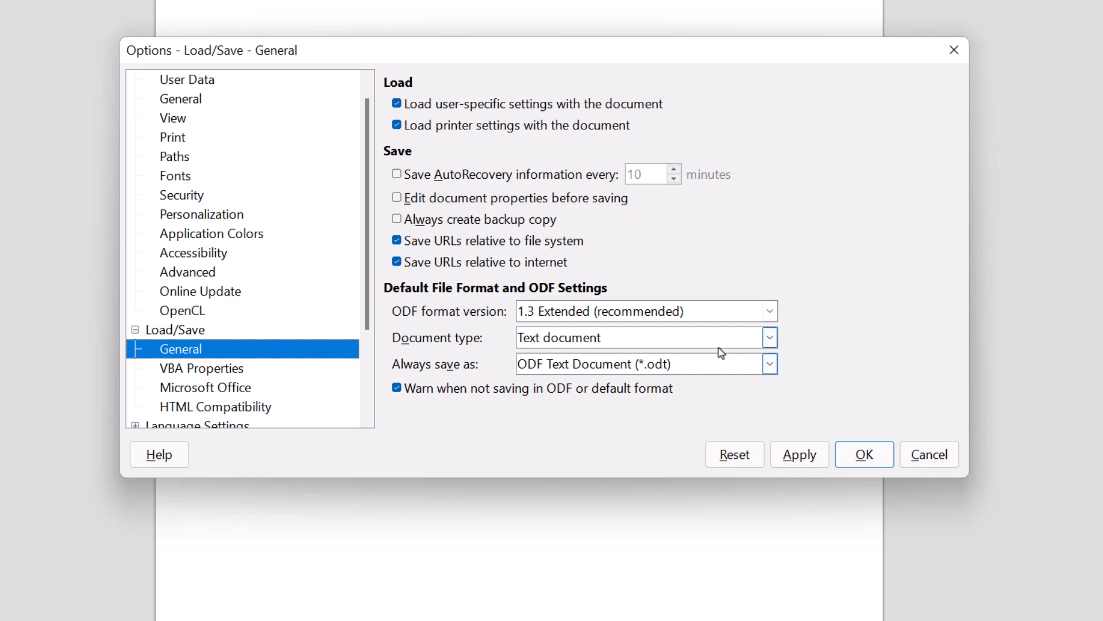
Choose Word 2007–365 (.docx) as the Always save as format for text documents
{"action": "left_click", "coordinate": [770, 363]}
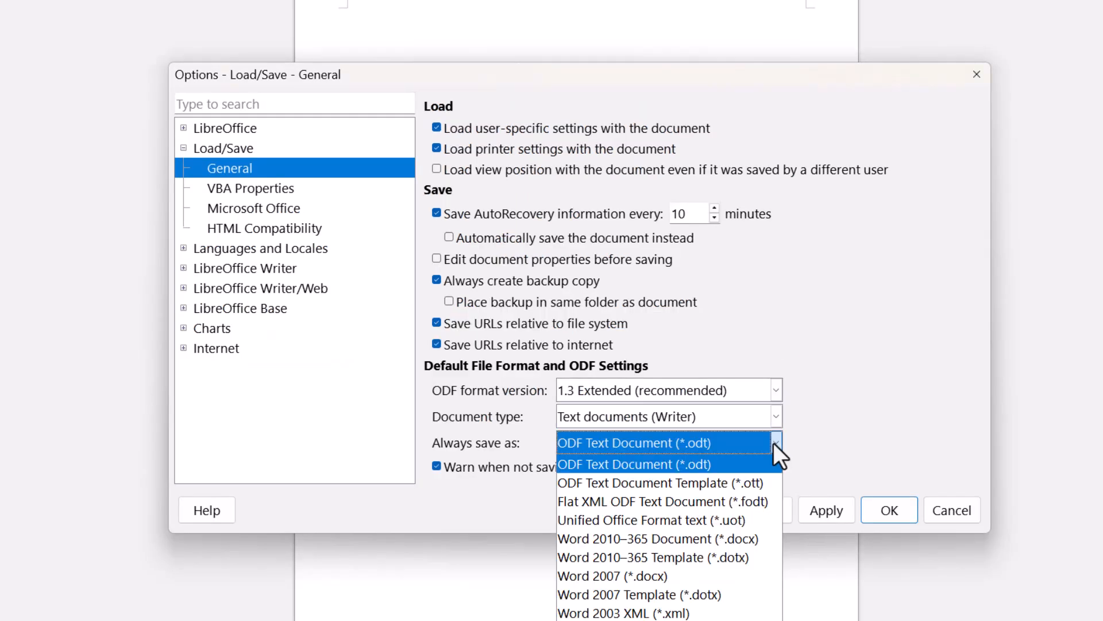
{"action": "mouse_move", "coordinate": [648, 538]}
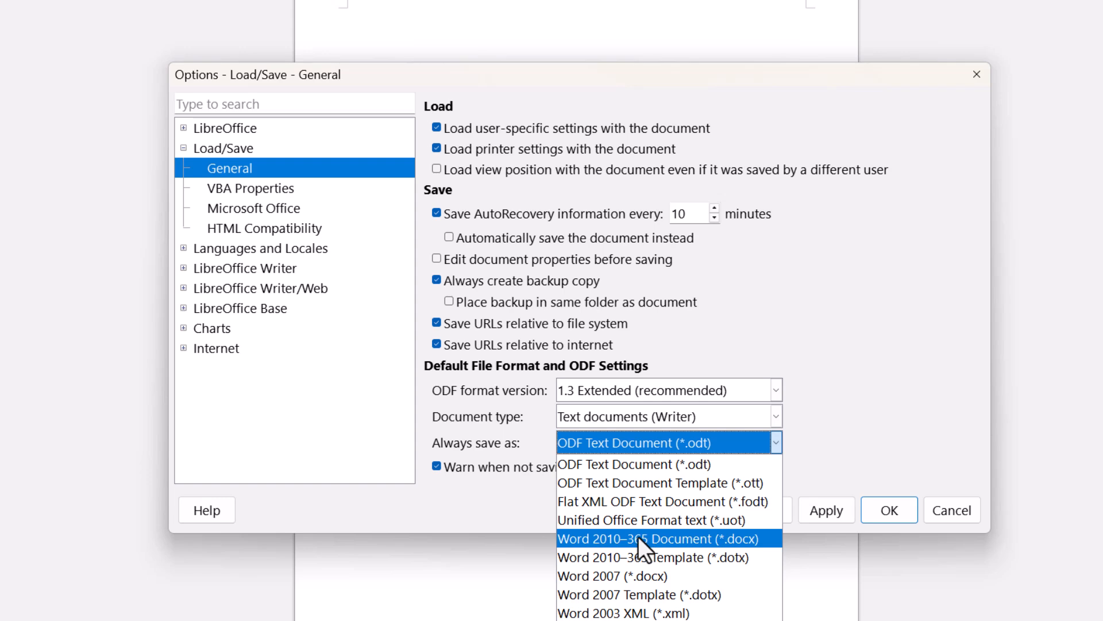
{"action": "left_click", "coordinate": [647, 539]}
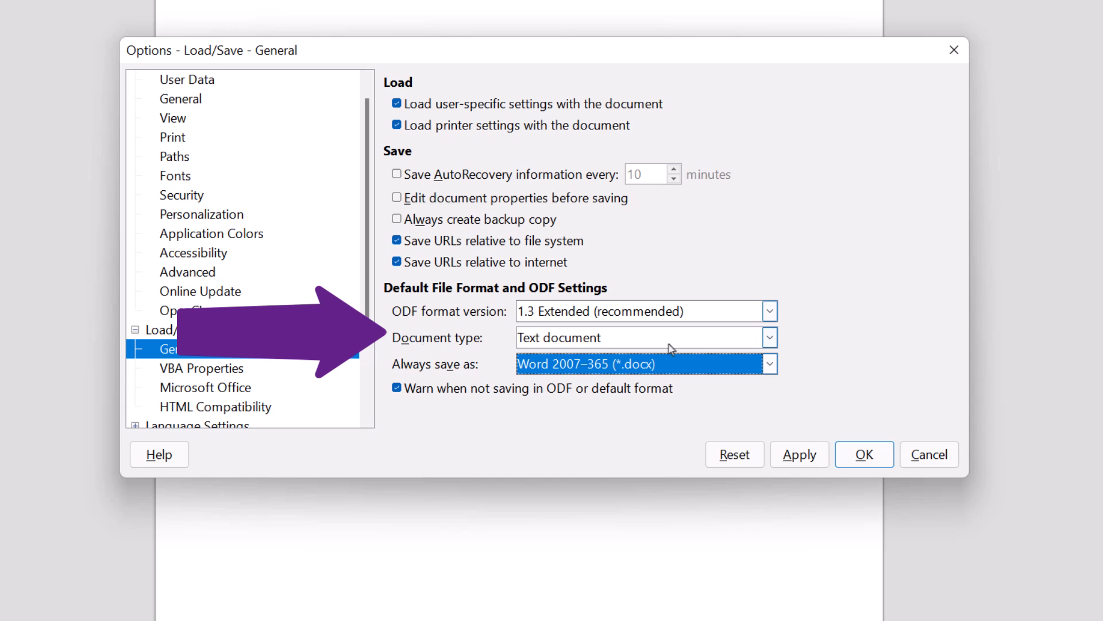
Switch document type to Spreadsheet and set Always save as to Excel 2007–365 (.xlsx)
{"action": "left_click", "coordinate": [769, 337]}
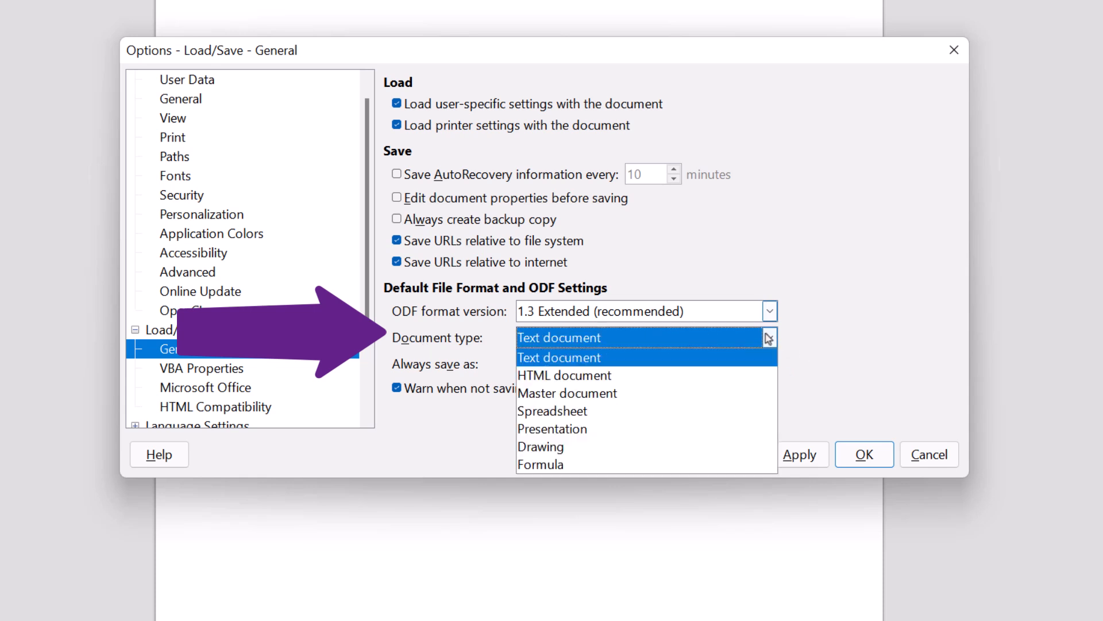
{"action": "left_click", "coordinate": [553, 411]}
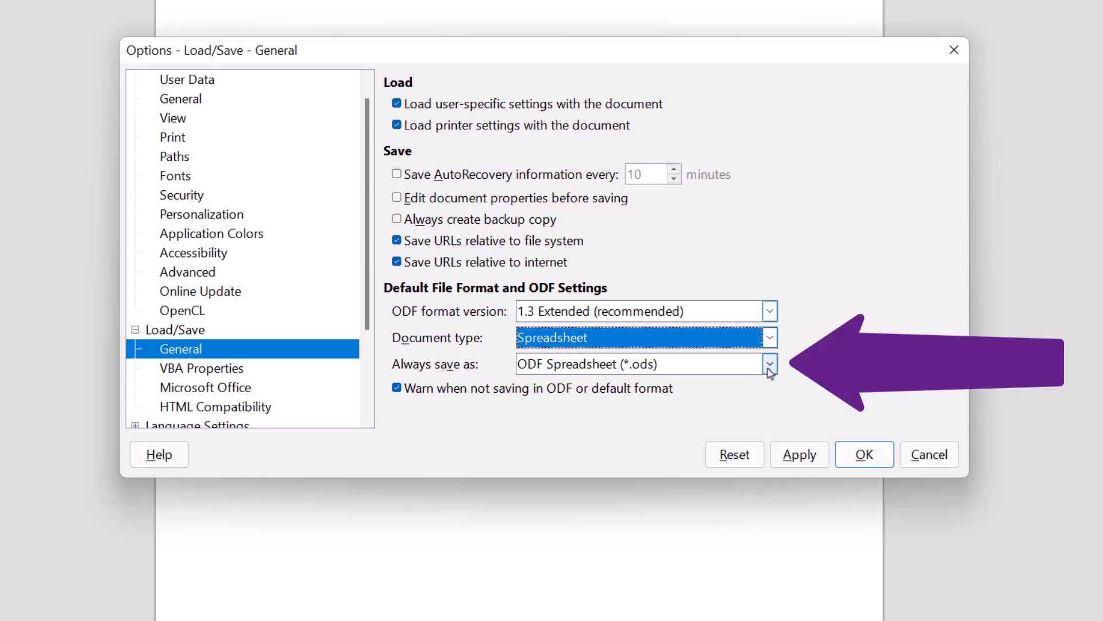
{"action": "left_click", "coordinate": [768, 363]}
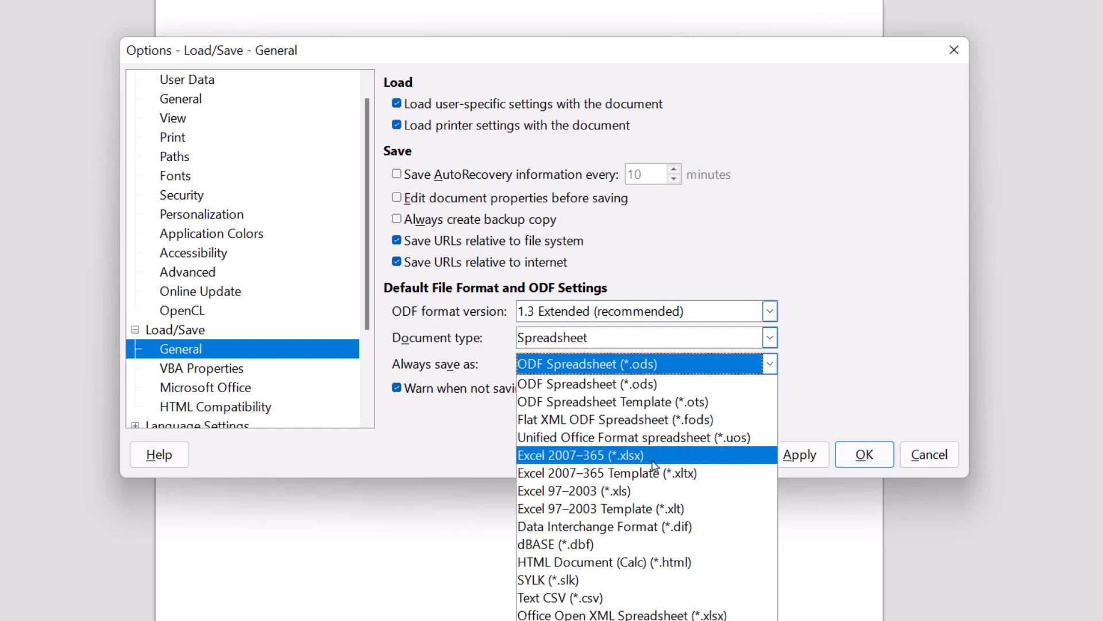
{"action": "mouse_move", "coordinate": [653, 455]}
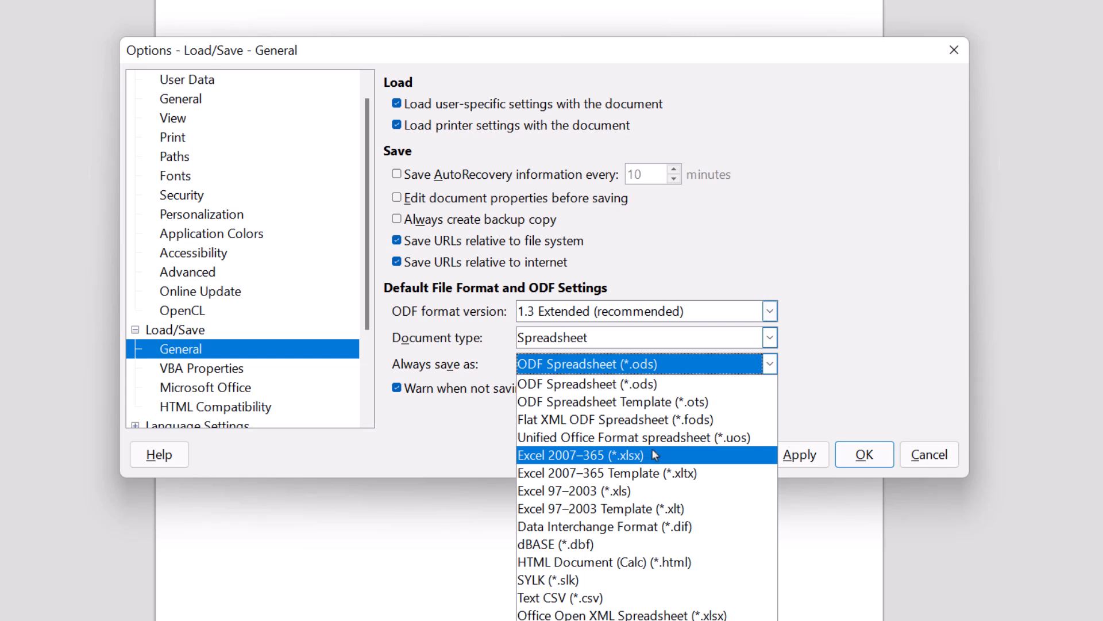
{"action": "left_click", "coordinate": [576, 455]}
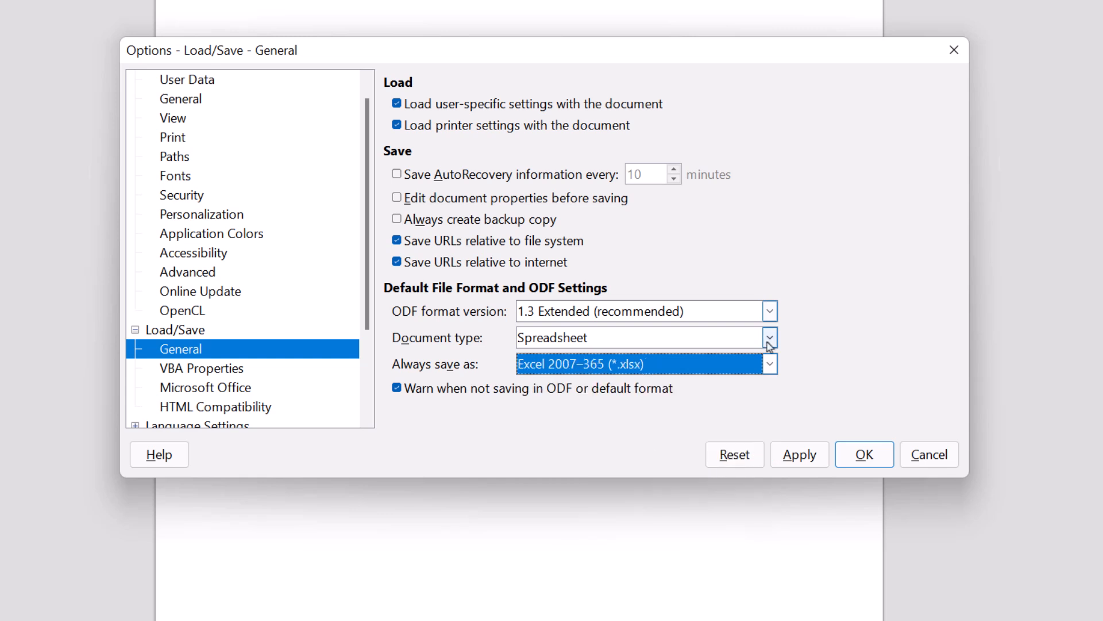
Switch document type to Presentation and set Always save as to PowerPoint 2007–365 (.pptx)
{"action": "left_click", "coordinate": [769, 338]}
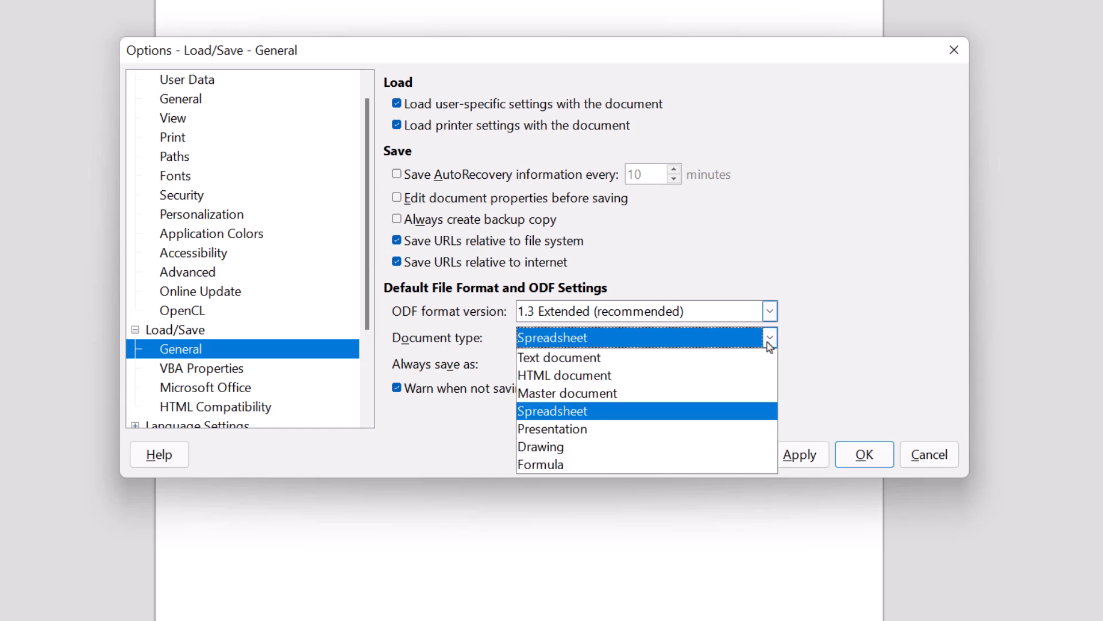
{"action": "left_click", "coordinate": [551, 428]}
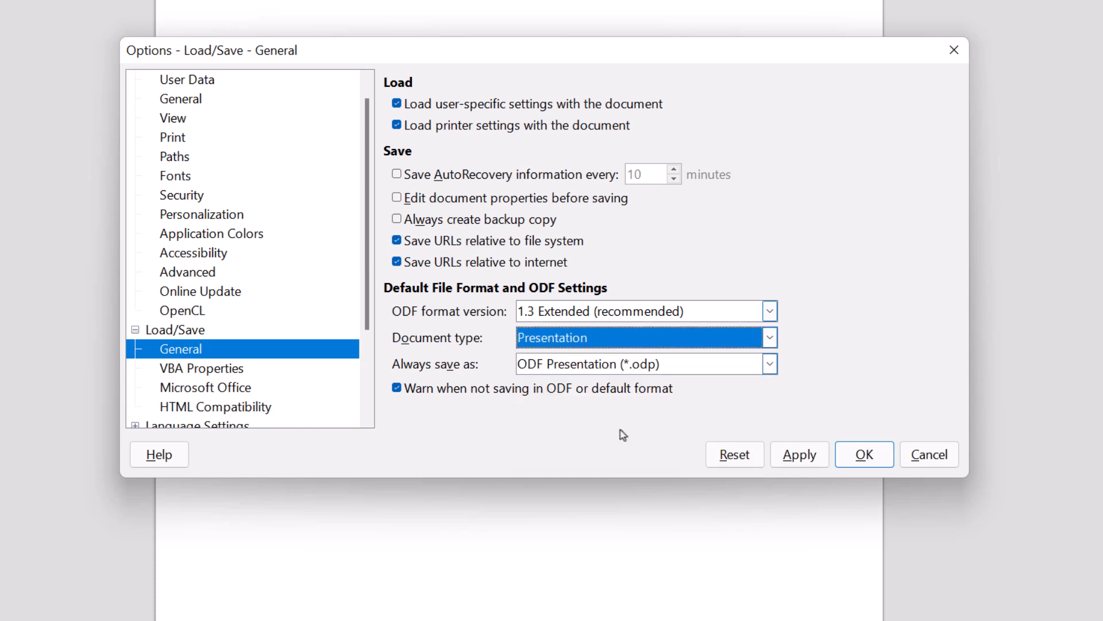
{"action": "left_click", "coordinate": [768, 364]}
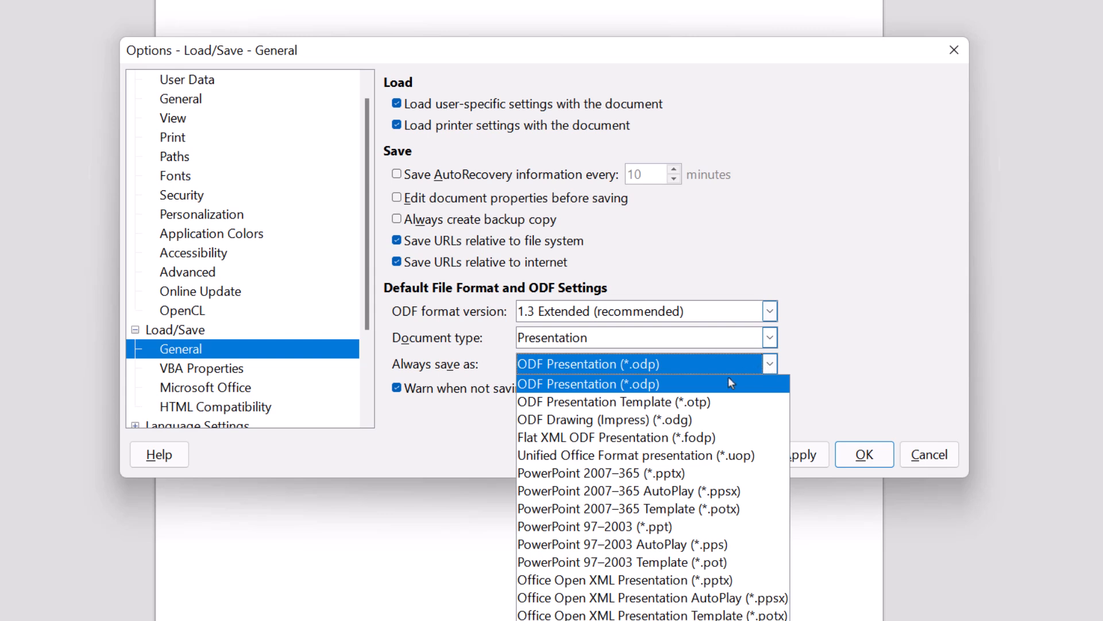
{"action": "mouse_move", "coordinate": [680, 473]}
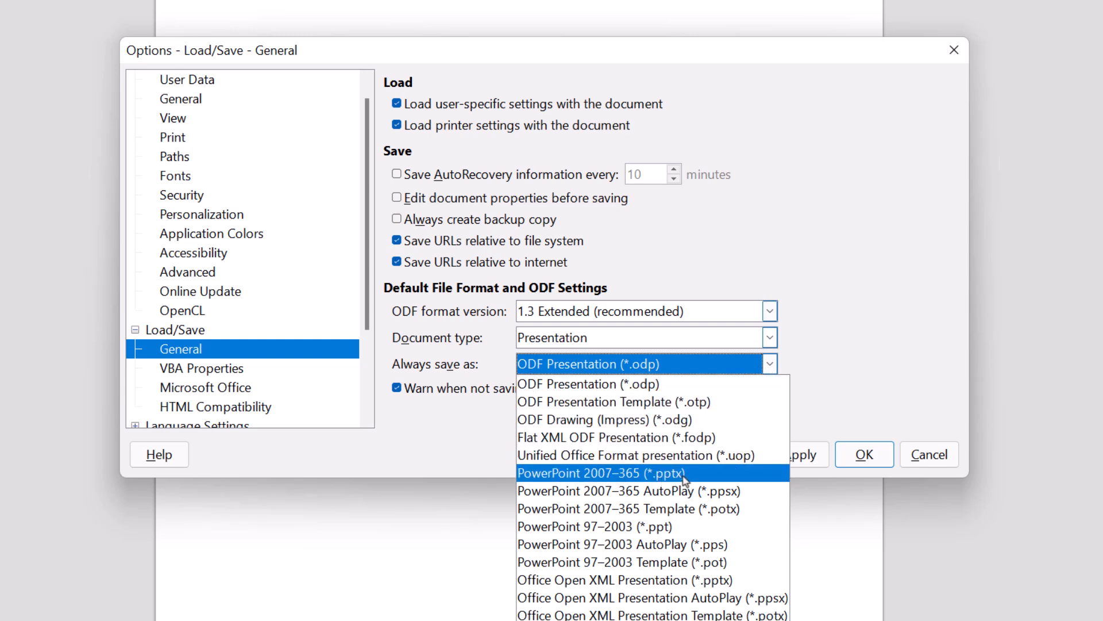
{"action": "left_click", "coordinate": [602, 472]}
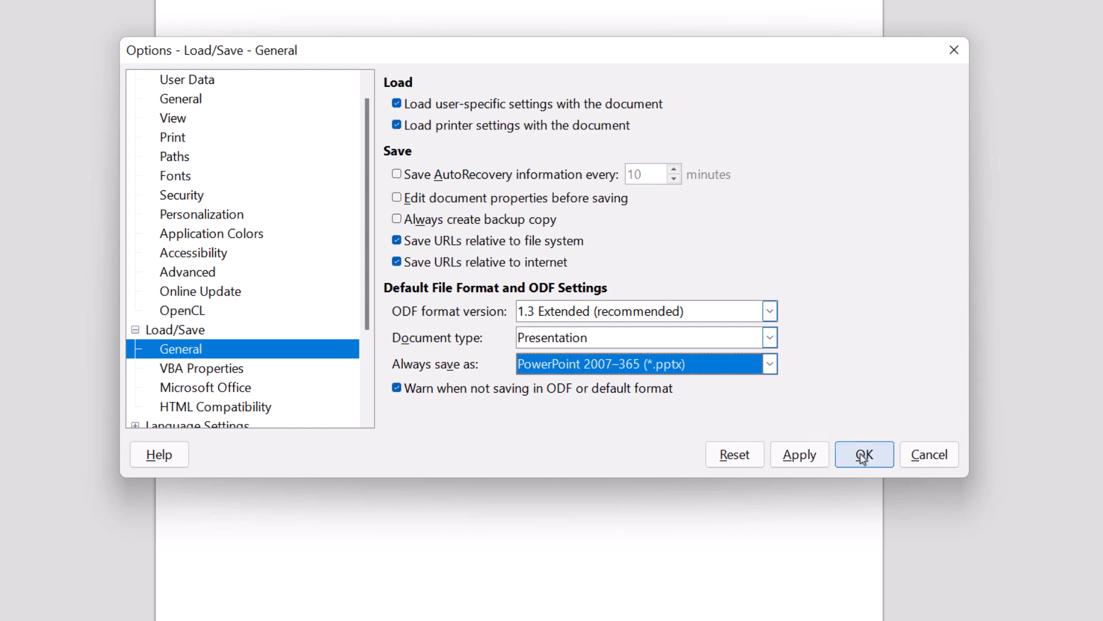
Confirm the Options dialog with OK and return to the blank document
{"action": "left_click", "coordinate": [863, 454]}
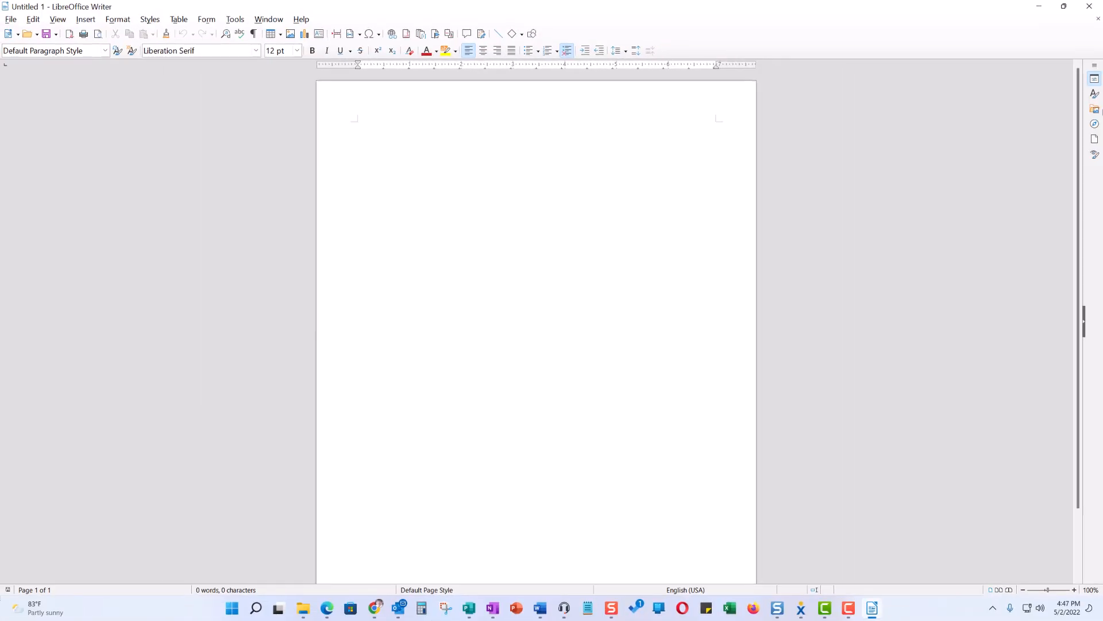
{"action": "left_click", "coordinate": [357, 125]}
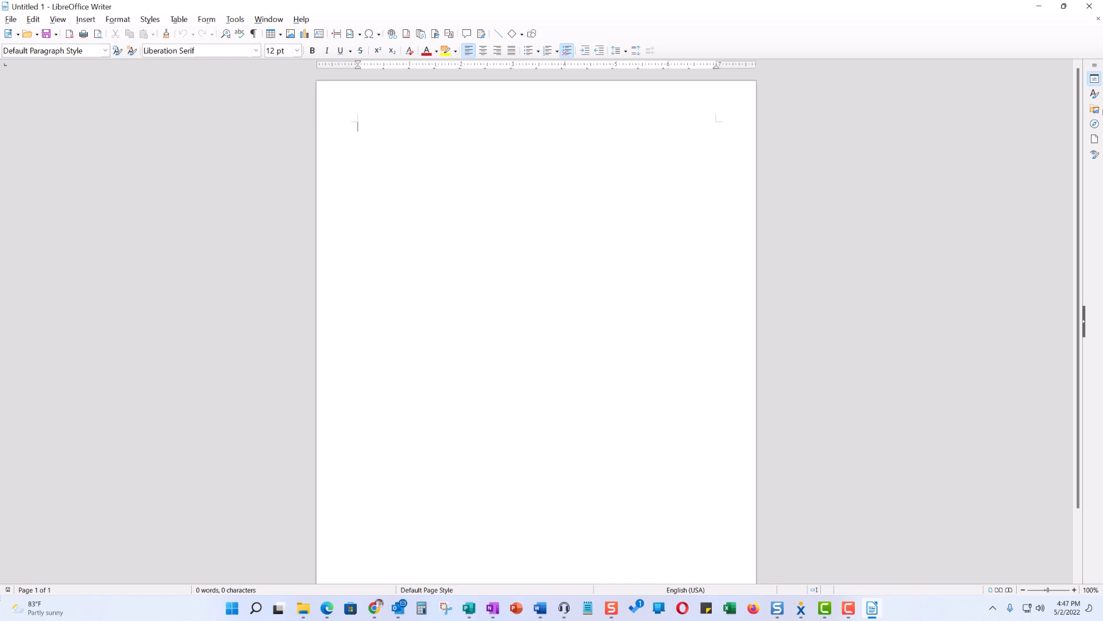